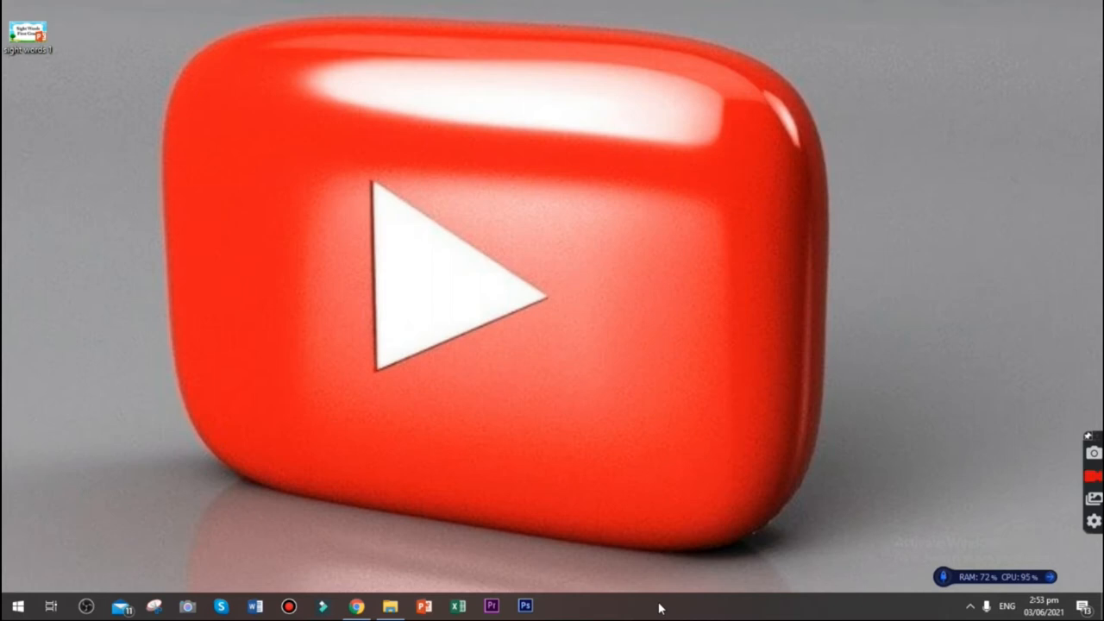
Open the sight words presentation from the taskbar and dismiss the Office activation notice
{"action": "left_click", "coordinate": [421, 604]}
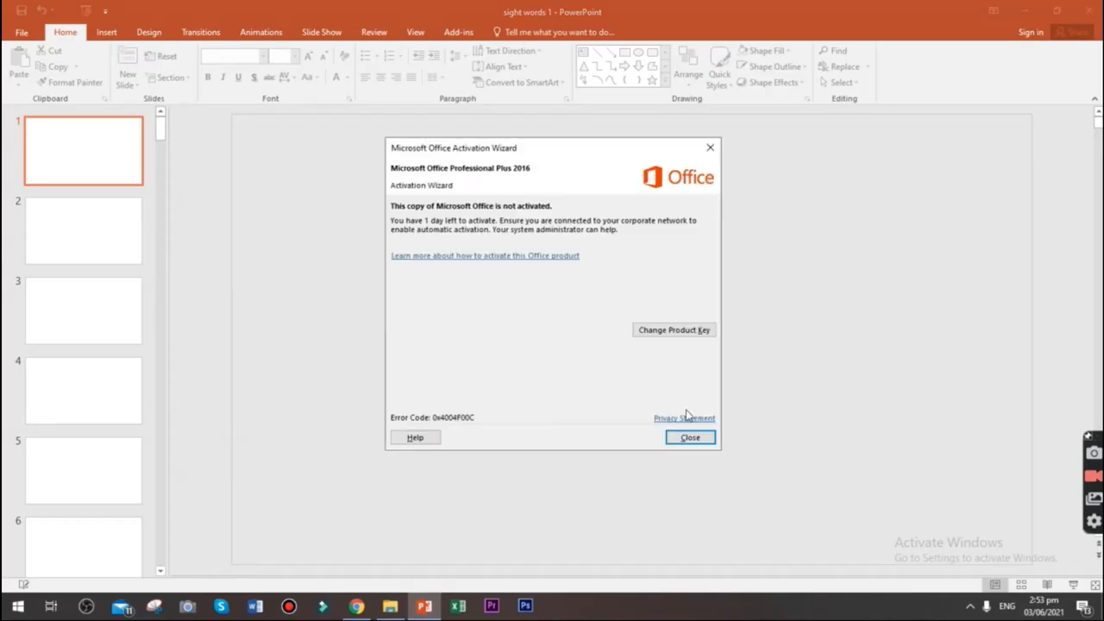
{"action": "left_click", "coordinate": [689, 438]}
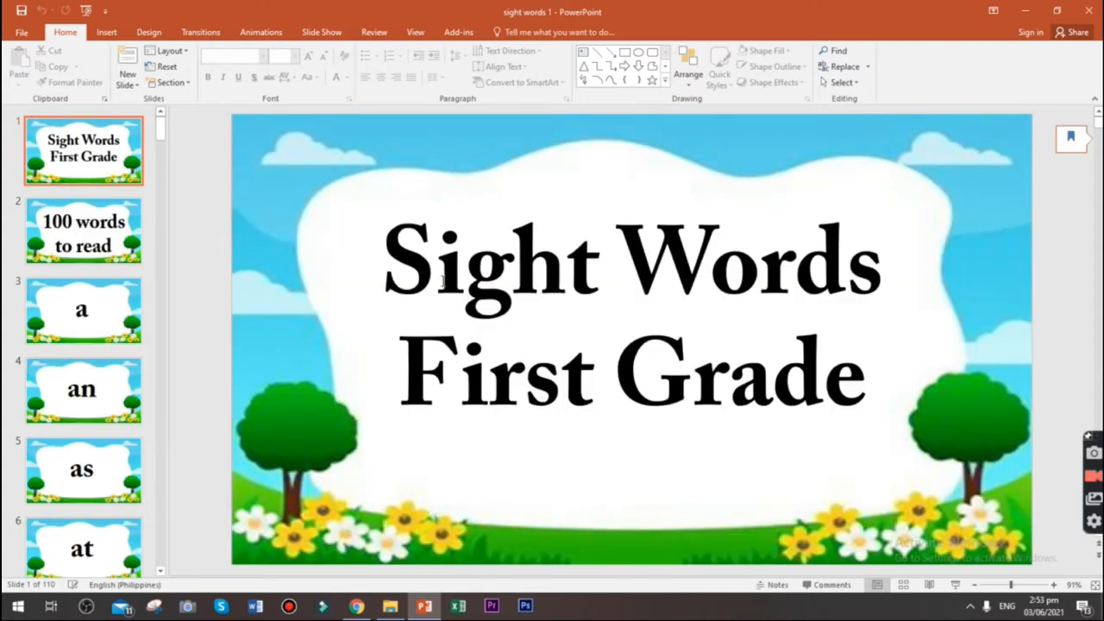
{"action": "mouse_move", "coordinate": [607, 269]}
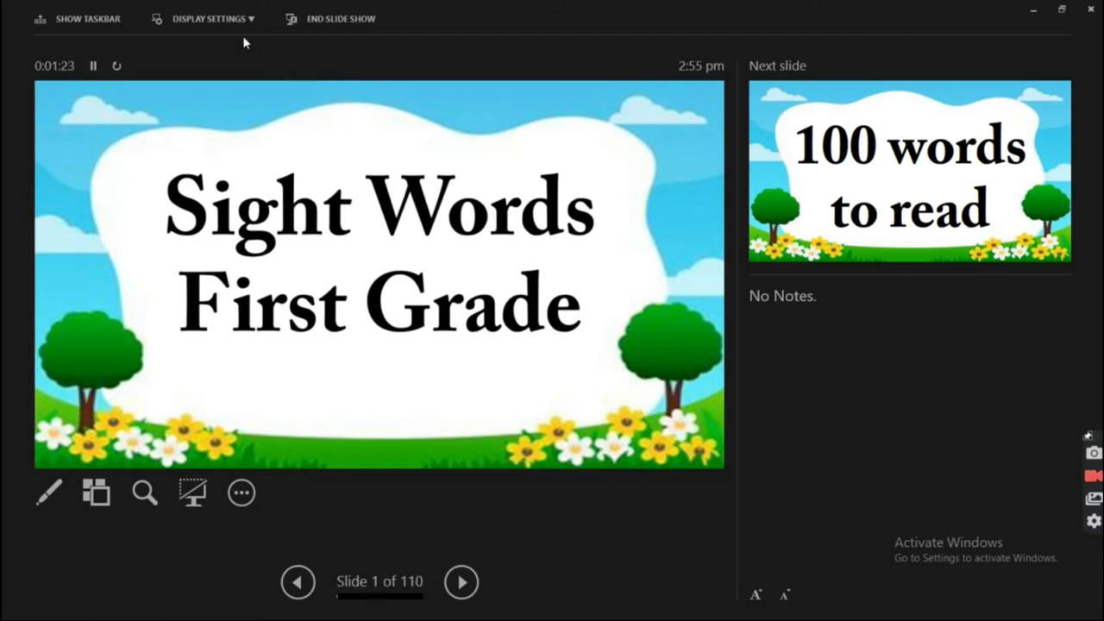
{"action": "mouse_move", "coordinate": [87, 17]}
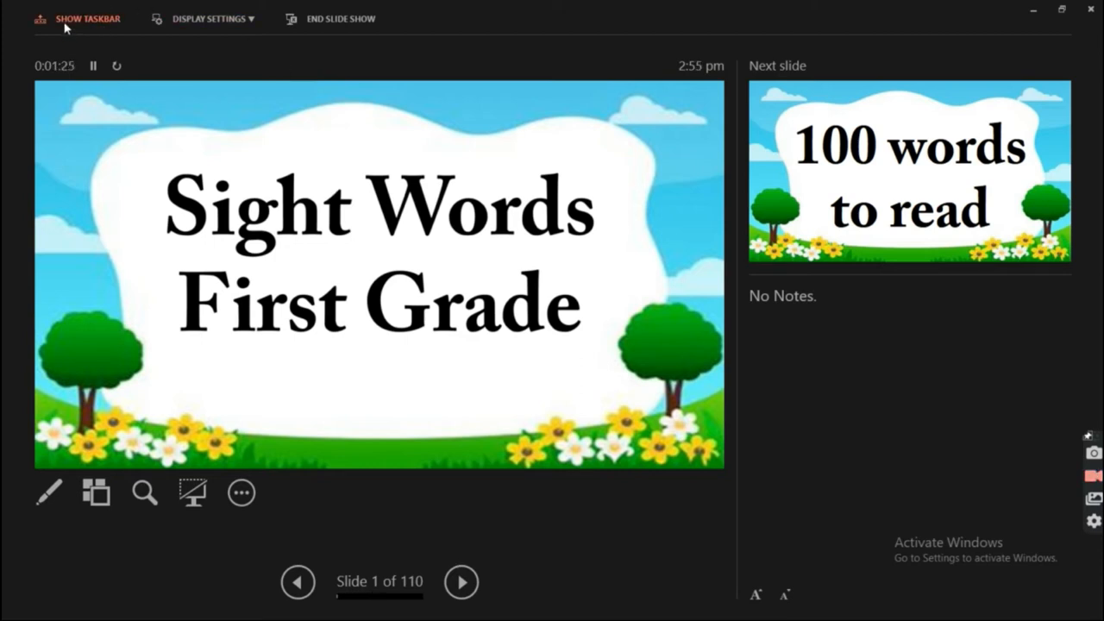
Show the Windows taskbar over the running slideshow and launch Filmora9 from it
{"action": "left_click", "coordinate": [86, 18]}
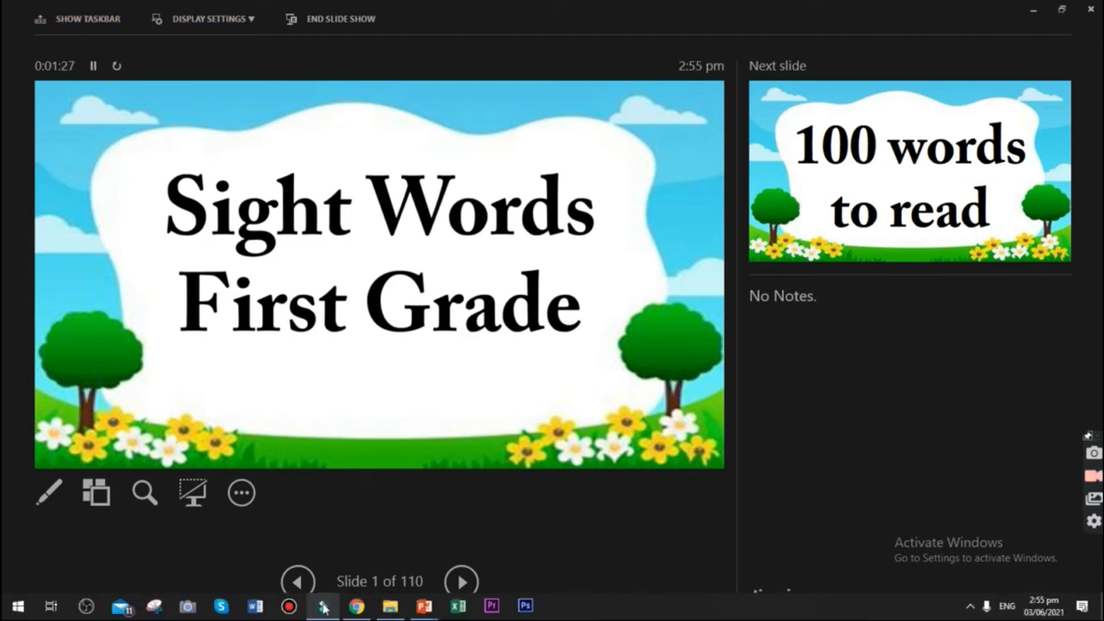
{"action": "left_click", "coordinate": [321, 605]}
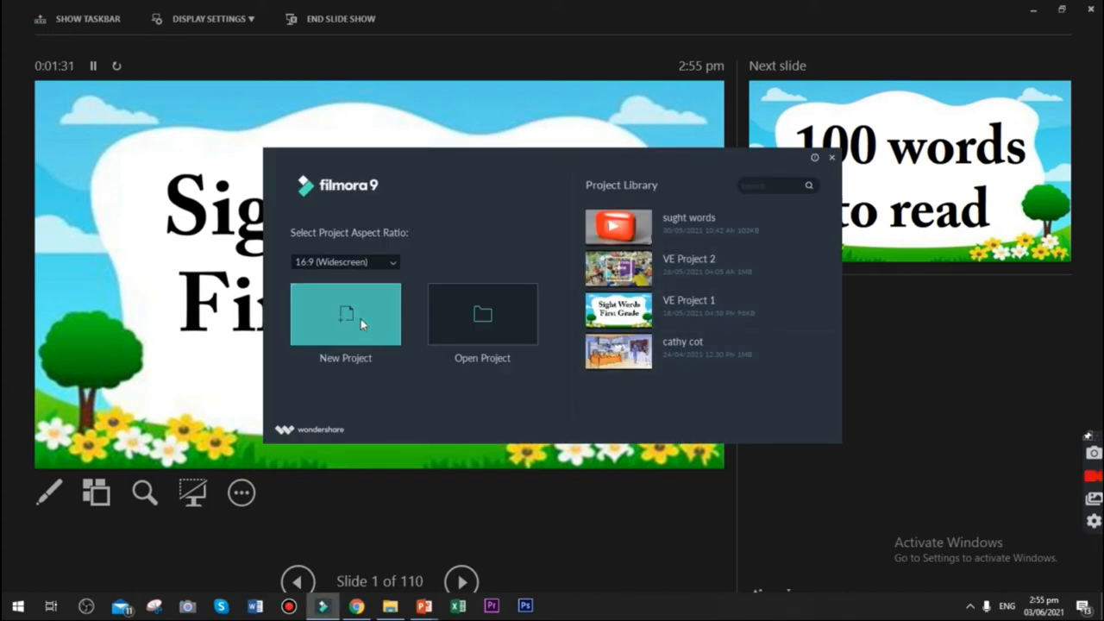
Start a new empty Filmora9 project and reach the Record Media commands from the File menu
{"action": "left_click", "coordinate": [345, 314]}
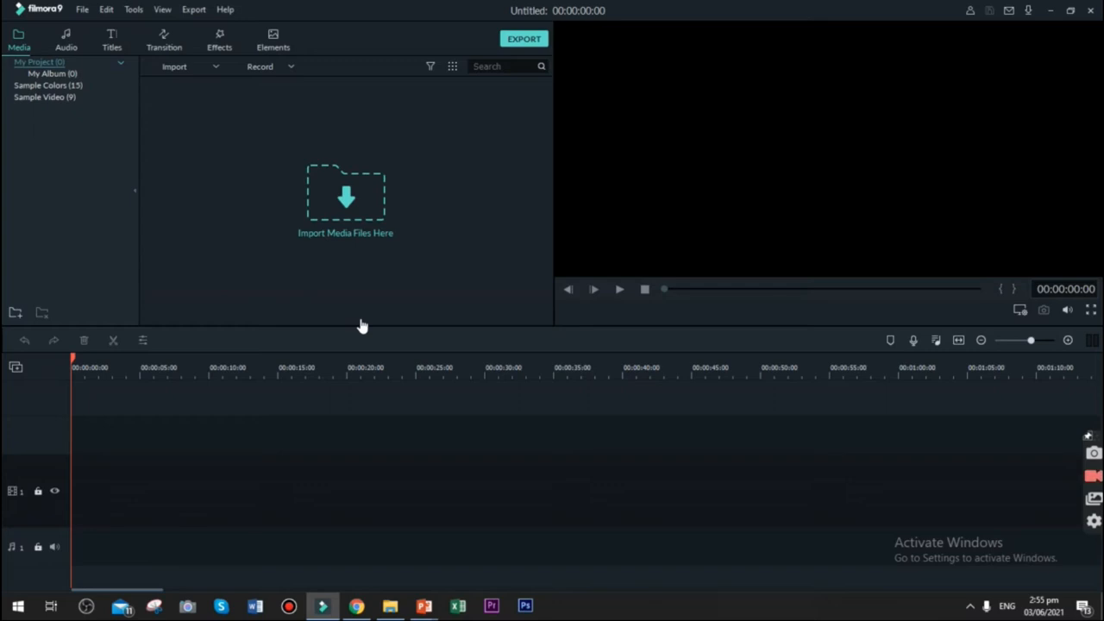
{"action": "mouse_move", "coordinate": [494, 107]}
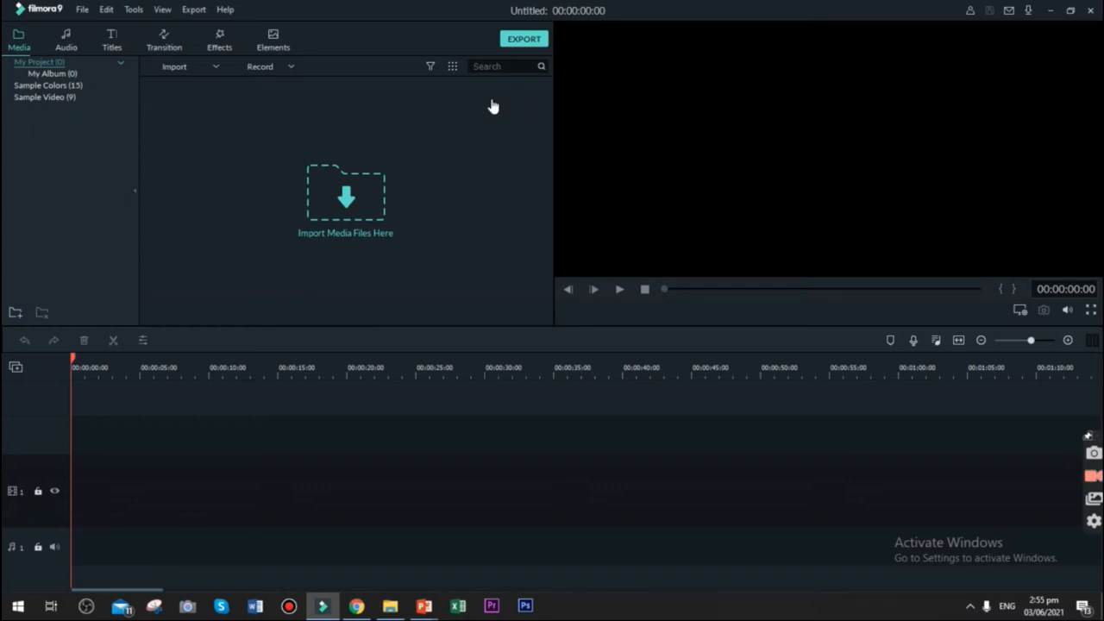
{"action": "mouse_move", "coordinate": [83, 11]}
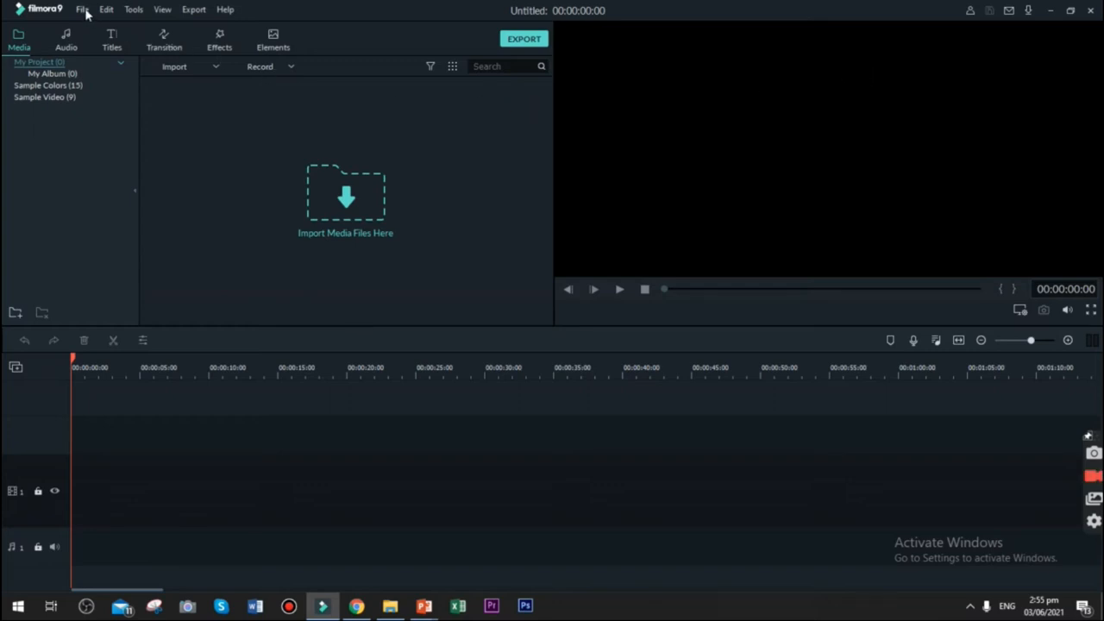
{"action": "left_click", "coordinate": [83, 10]}
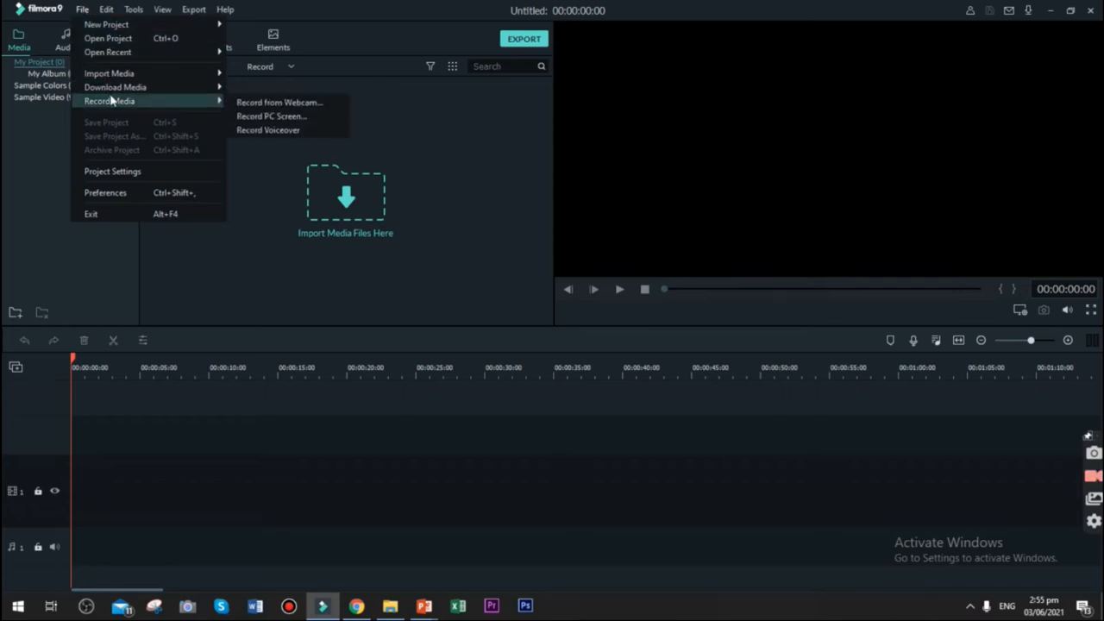
{"action": "mouse_move", "coordinate": [271, 117]}
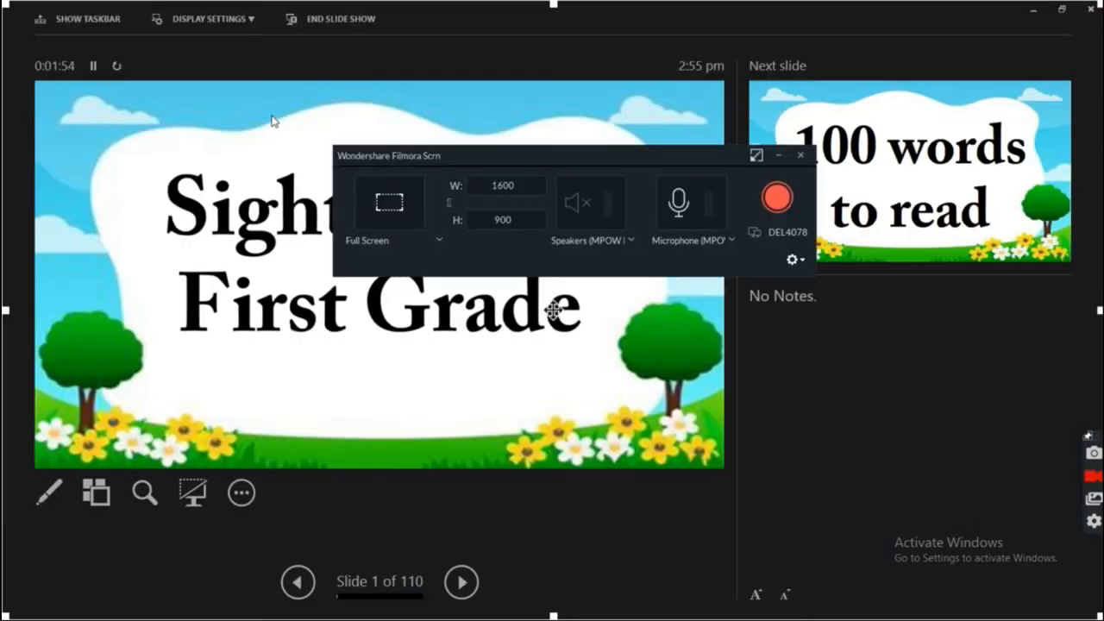
{"action": "mouse_move", "coordinate": [314, 138]}
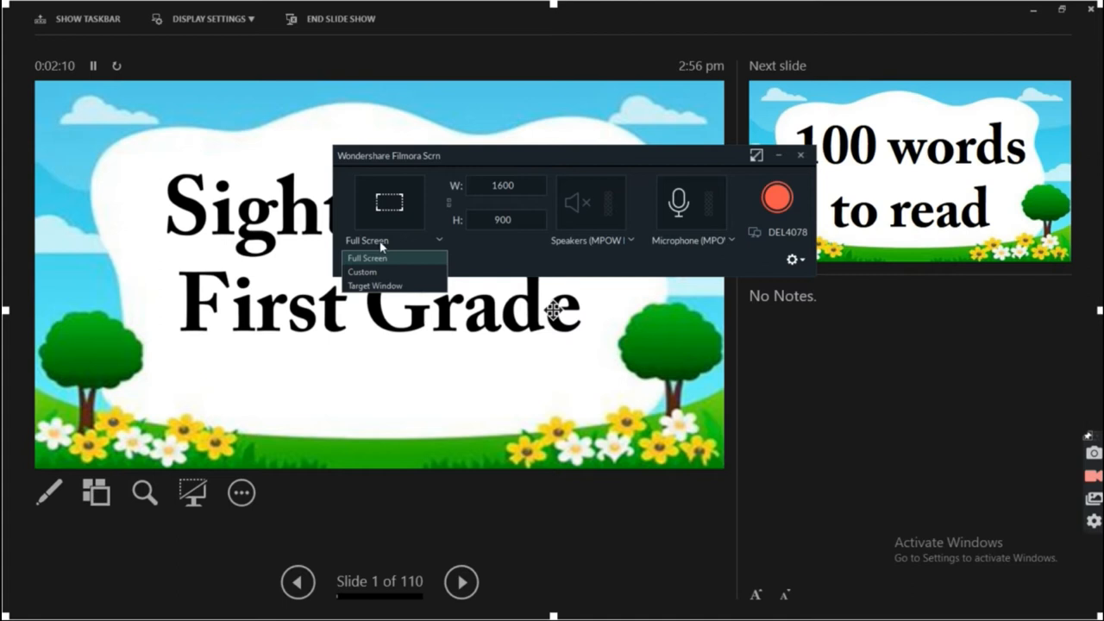
{"action": "mouse_move", "coordinate": [386, 273]}
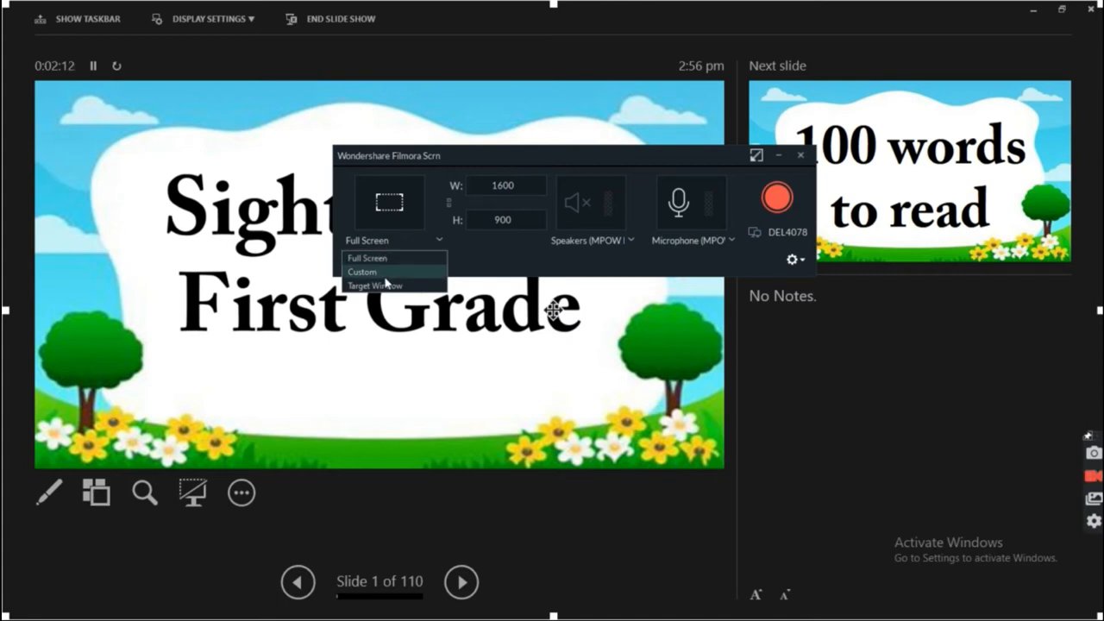
Switch the Filmora Scrn capture area from Full Screen to a custom 997 × 564 frame
{"action": "left_click", "coordinate": [362, 273]}
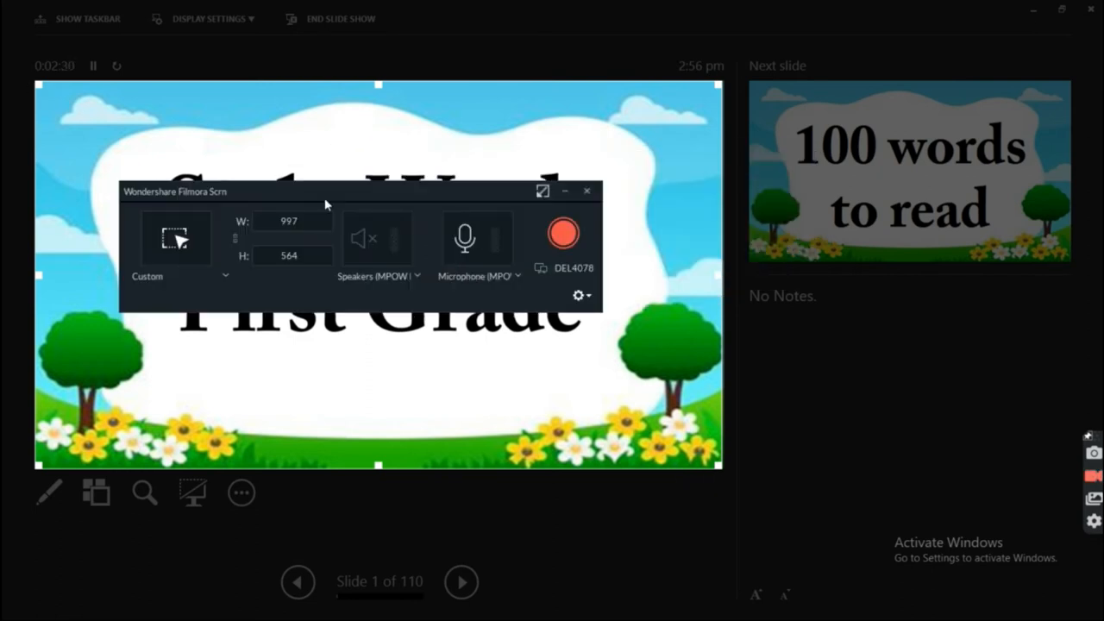
{"action": "mouse_move", "coordinate": [504, 224]}
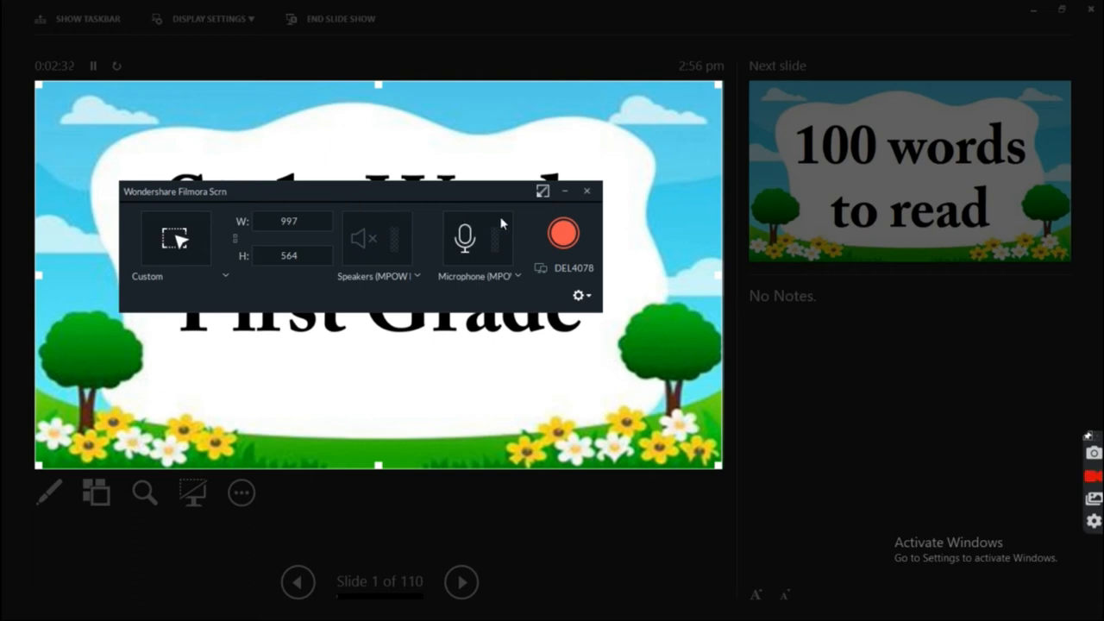
{"action": "mouse_move", "coordinate": [563, 234]}
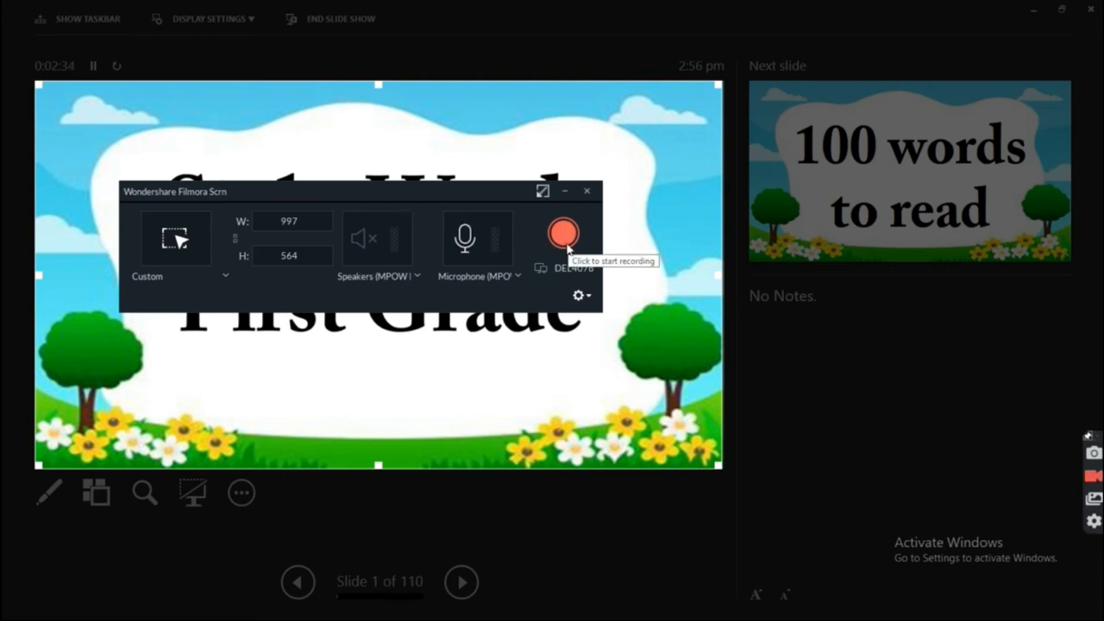
Record the slide area while advancing the slideshow through a, an, as, at, boy, by, girl to goes
{"action": "left_click", "coordinate": [564, 235]}
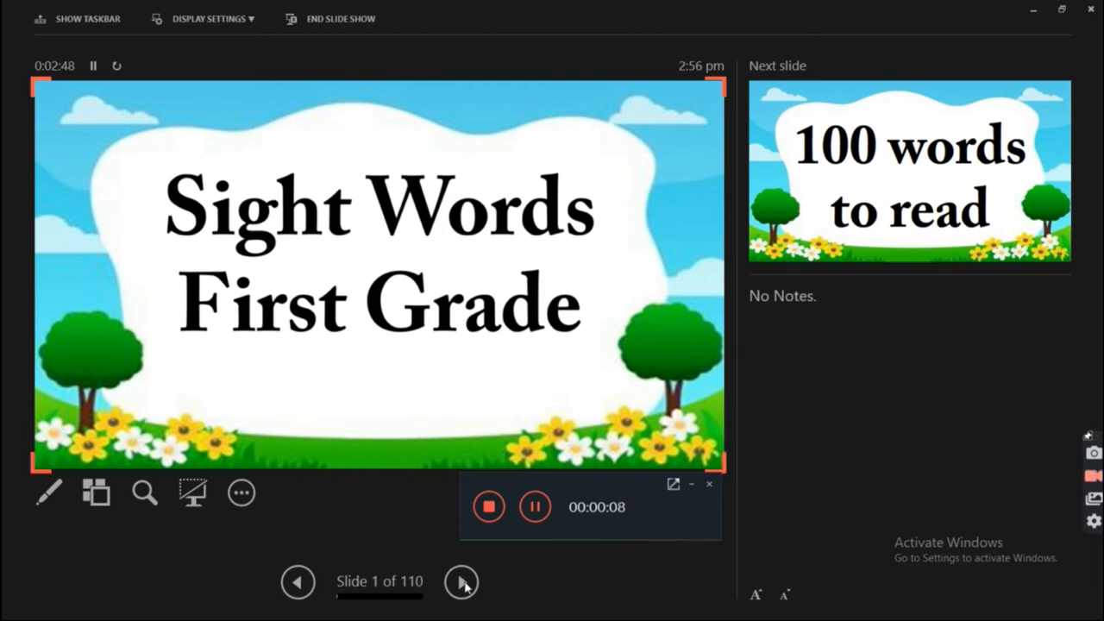
{"action": "left_click", "coordinate": [460, 583]}
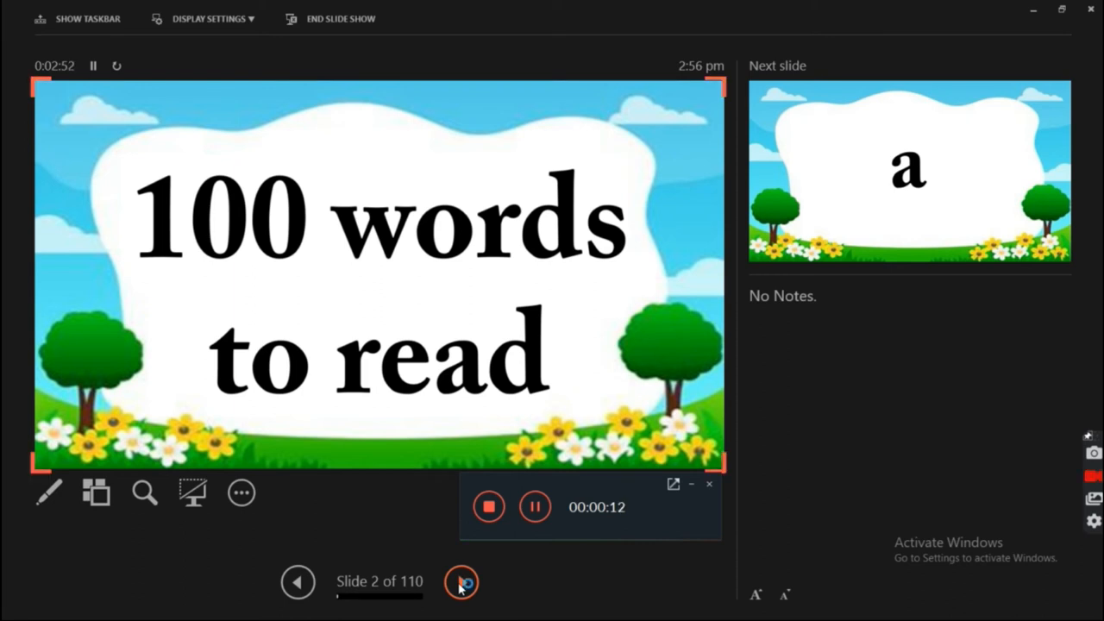
{"action": "left_click", "coordinate": [462, 582]}
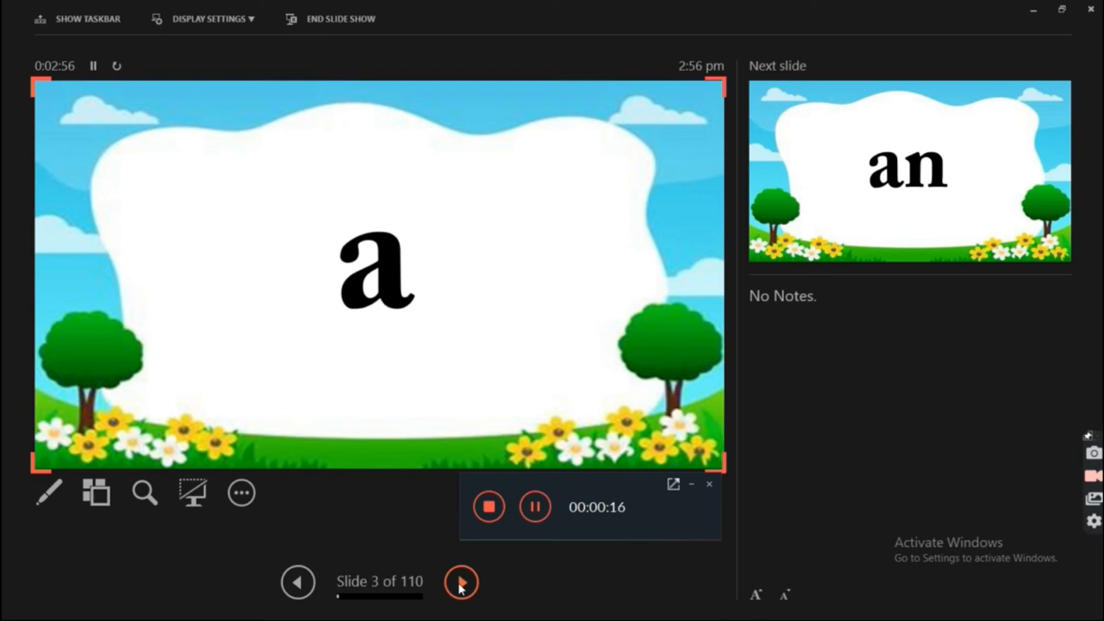
{"action": "left_click", "coordinate": [462, 583]}
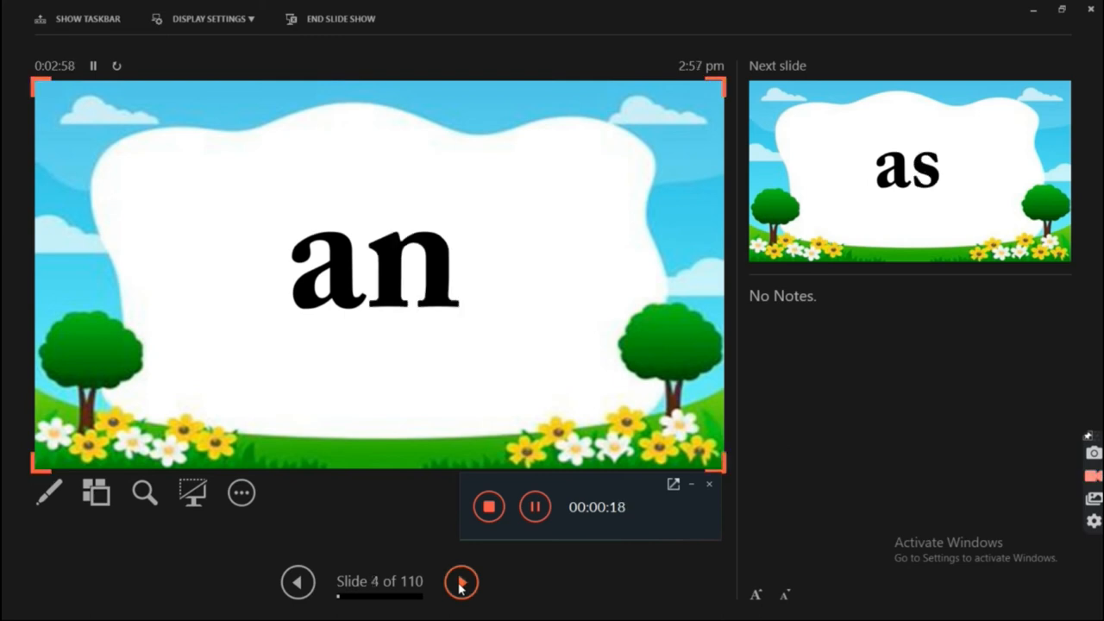
{"action": "left_click", "coordinate": [462, 583]}
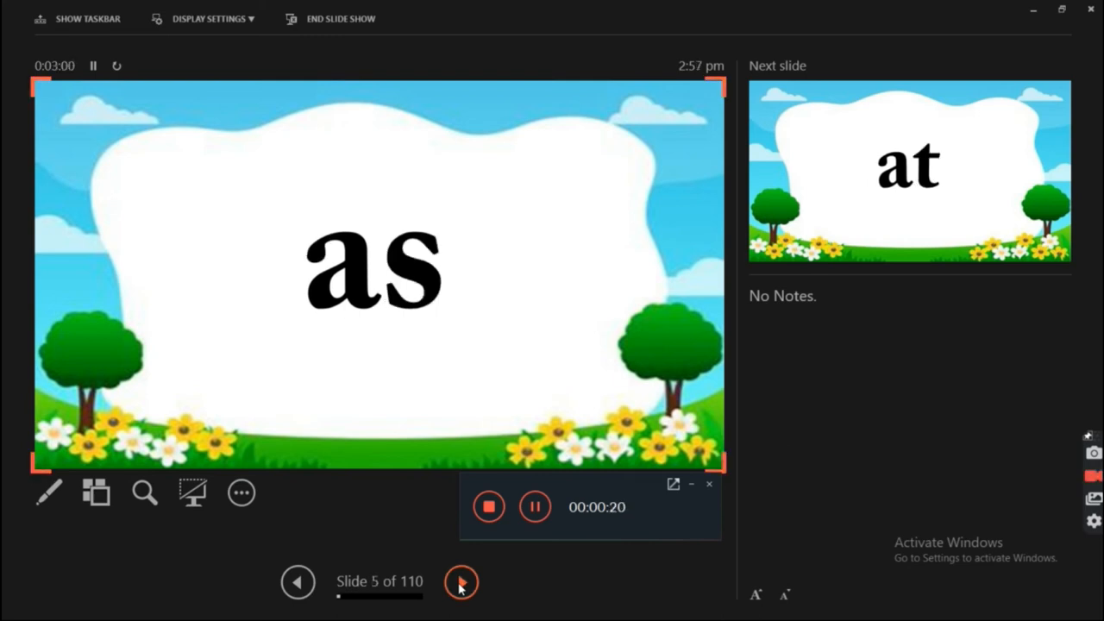
{"action": "left_click", "coordinate": [462, 583]}
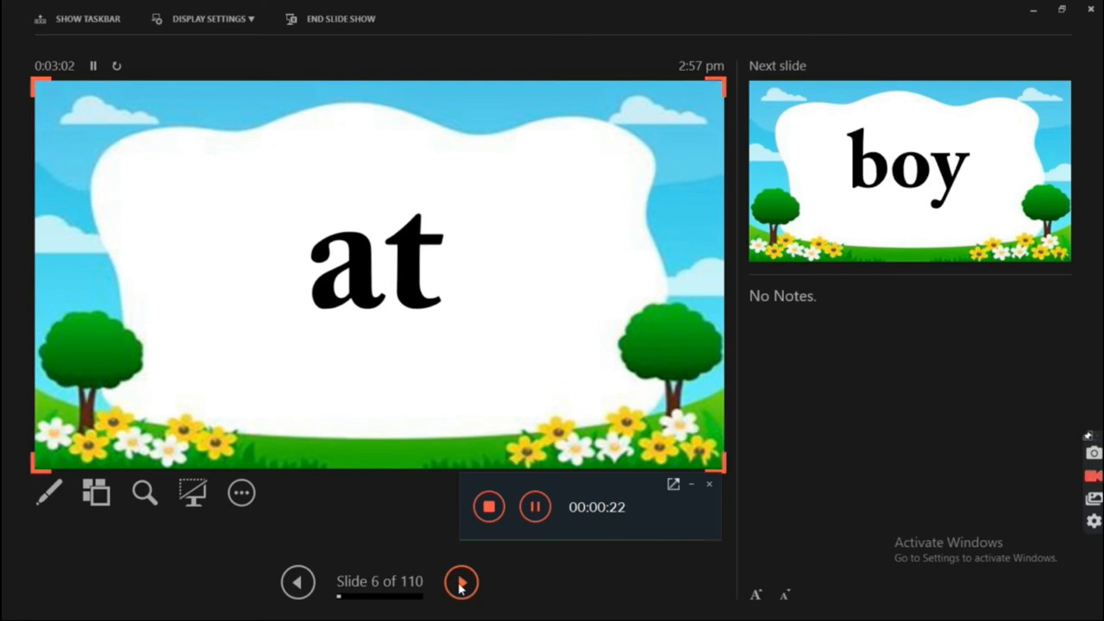
{"action": "left_click", "coordinate": [461, 583]}
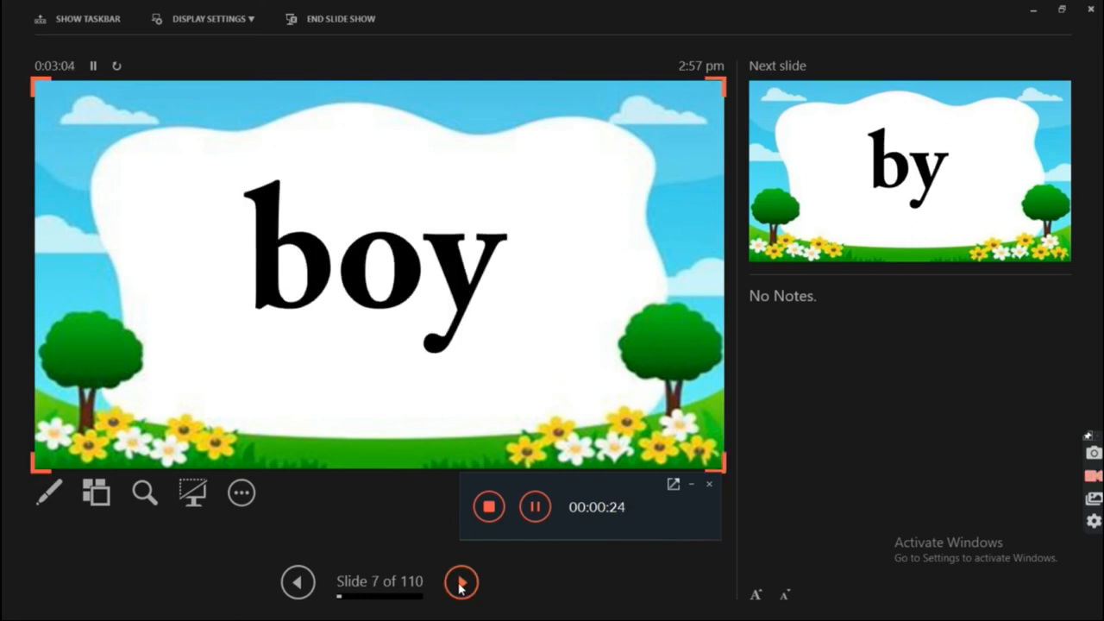
{"action": "left_click", "coordinate": [460, 583]}
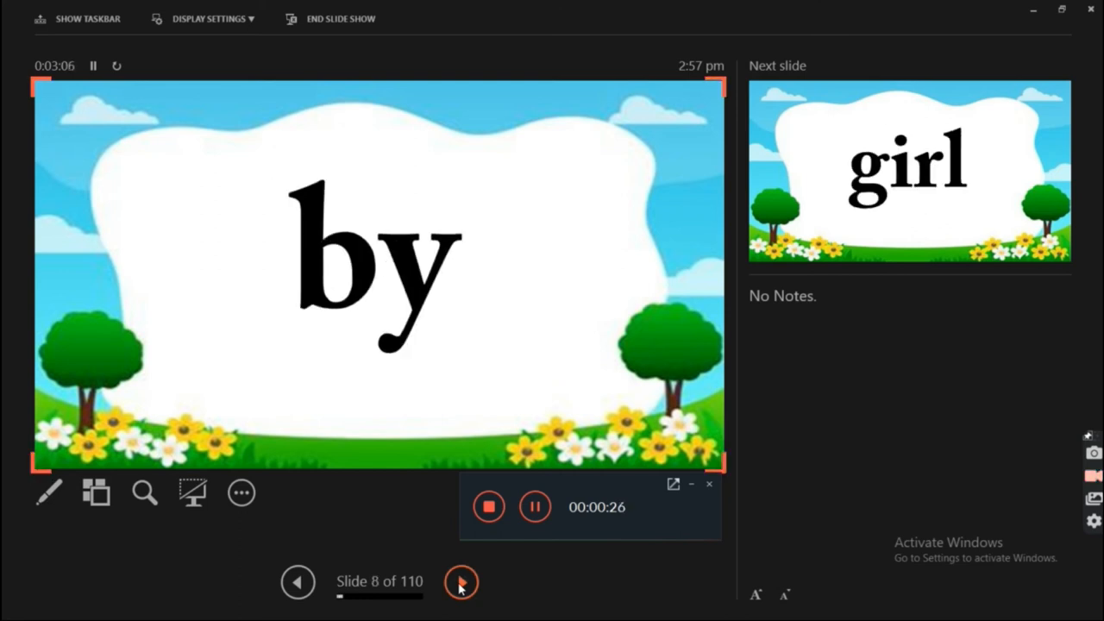
{"action": "left_click", "coordinate": [460, 583]}
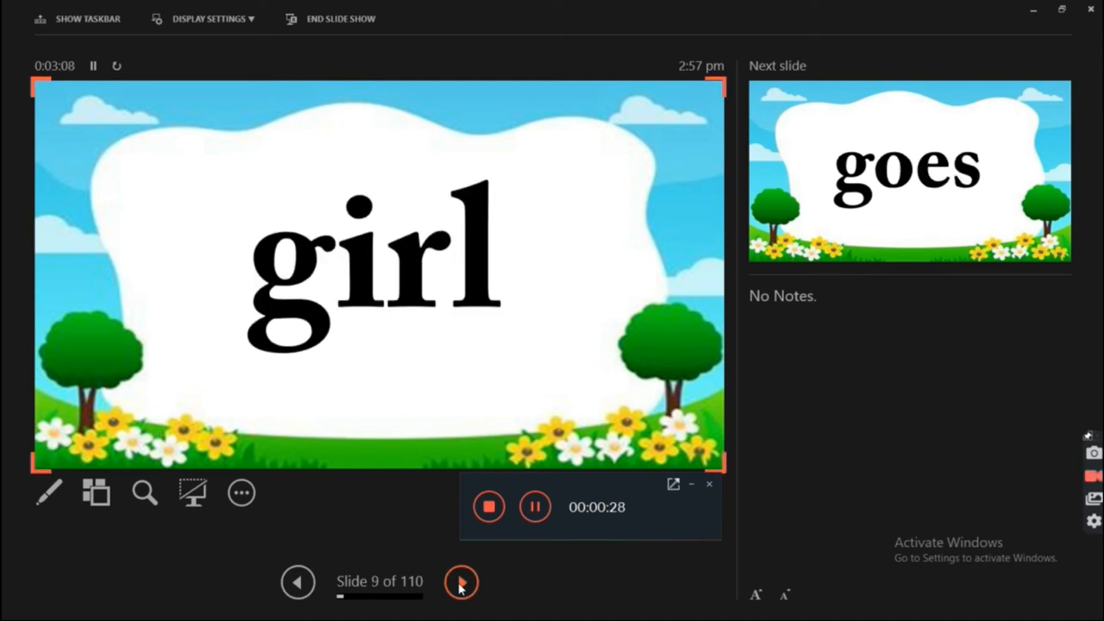
{"action": "left_click", "coordinate": [461, 583]}
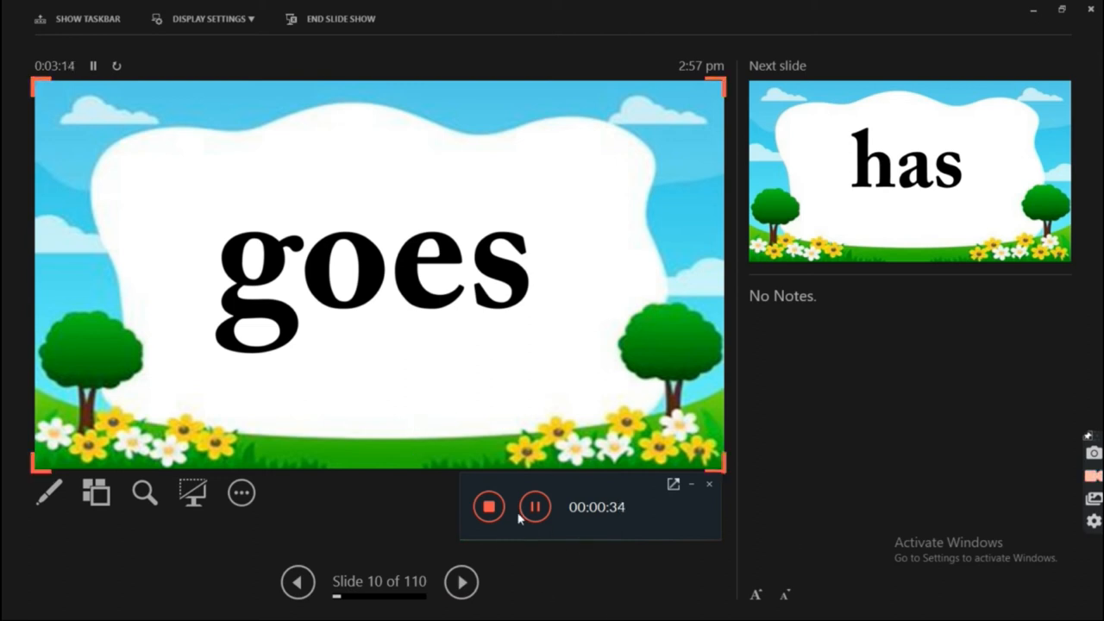
Move the recording timer overlay aside while the capture keeps running on the goes slide
{"action": "left_click_drag", "start_coordinate": [596, 507], "coordinate": [600, 334]}
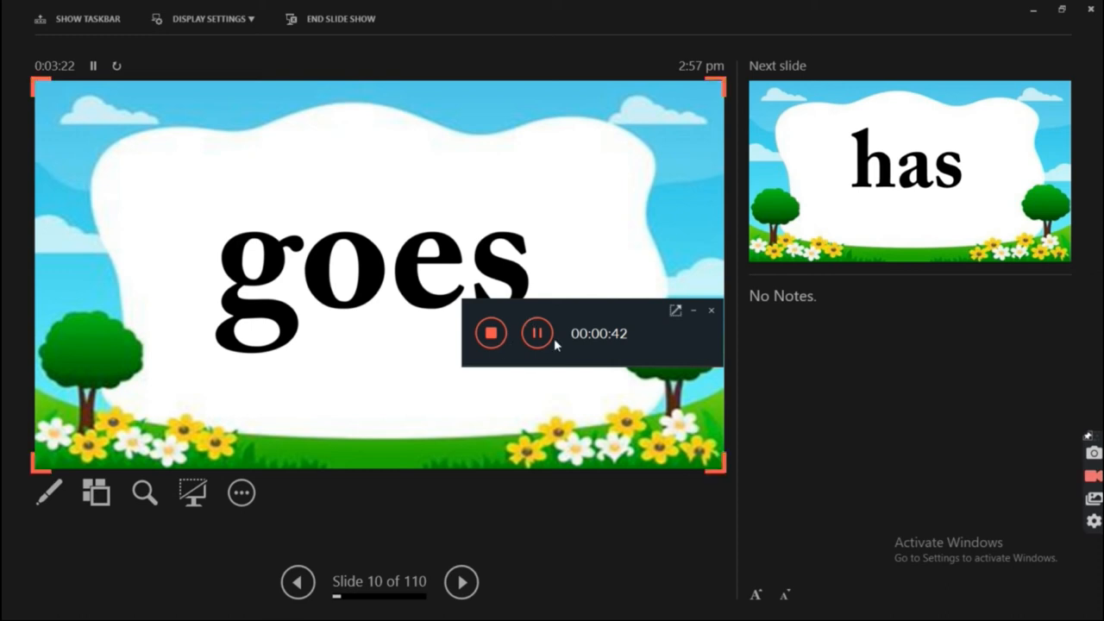
{"action": "mouse_move", "coordinate": [536, 332]}
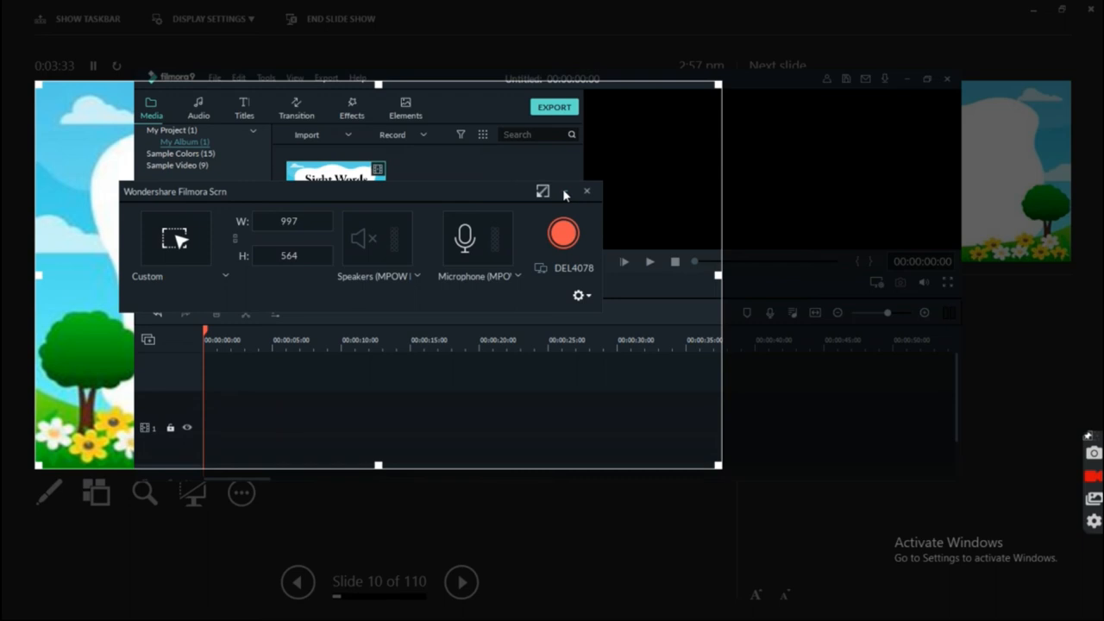
Dismiss the Filmora Scrn capture panel so the recorded clip lands in Filmora9's media library
{"action": "left_click", "coordinate": [586, 189]}
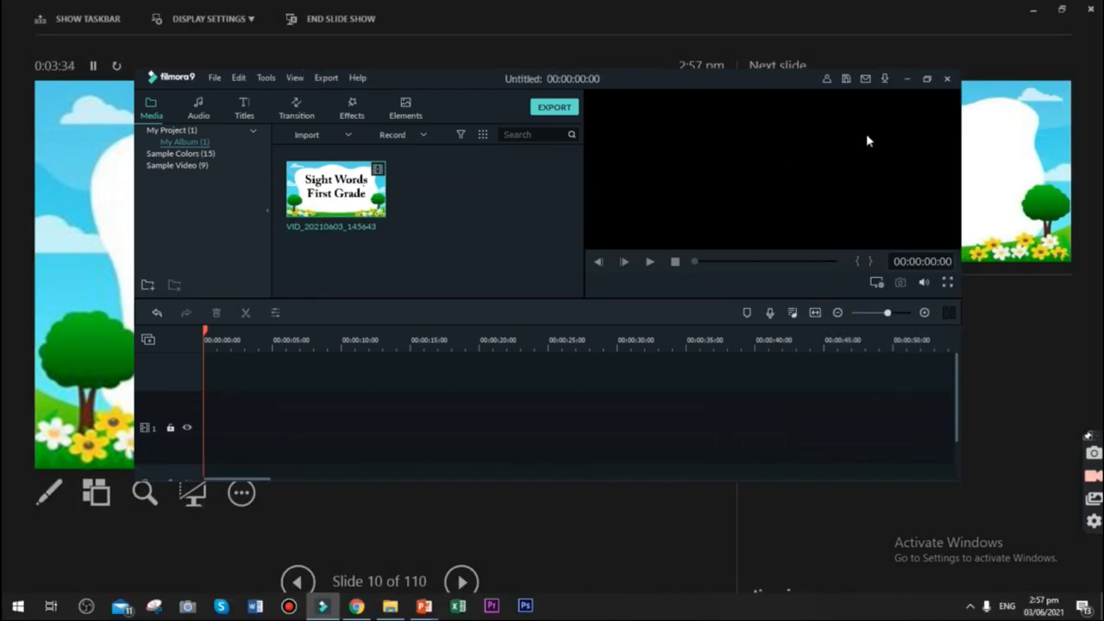
{"action": "mouse_move", "coordinate": [931, 97]}
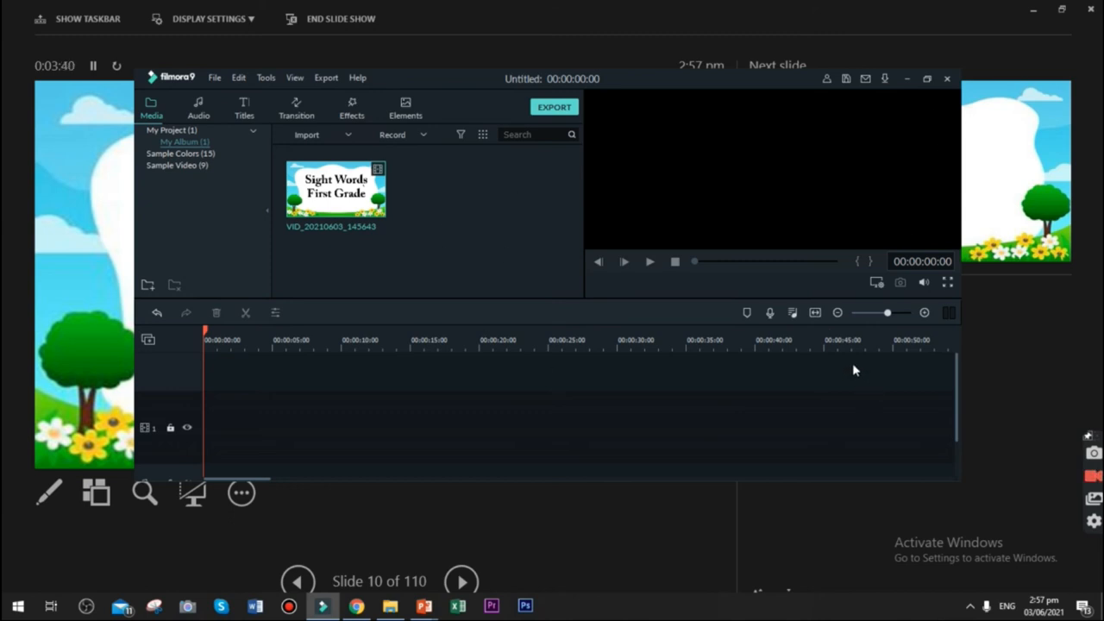
{"action": "mouse_move", "coordinate": [414, 229]}
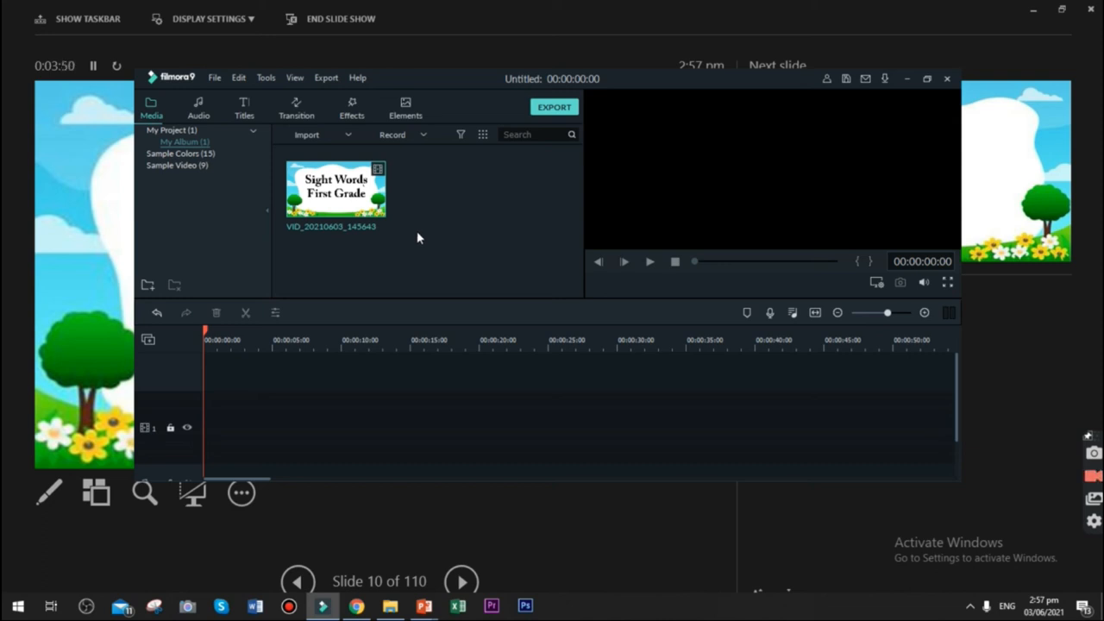
{"action": "mouse_move", "coordinate": [415, 238]}
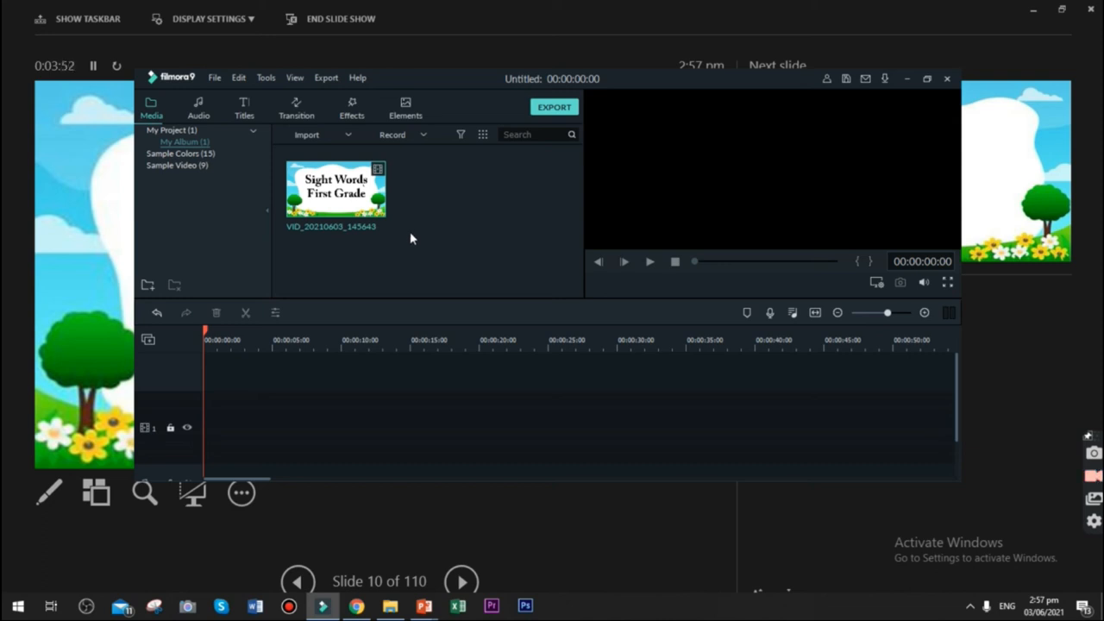
{"action": "mouse_move", "coordinate": [407, 217]}
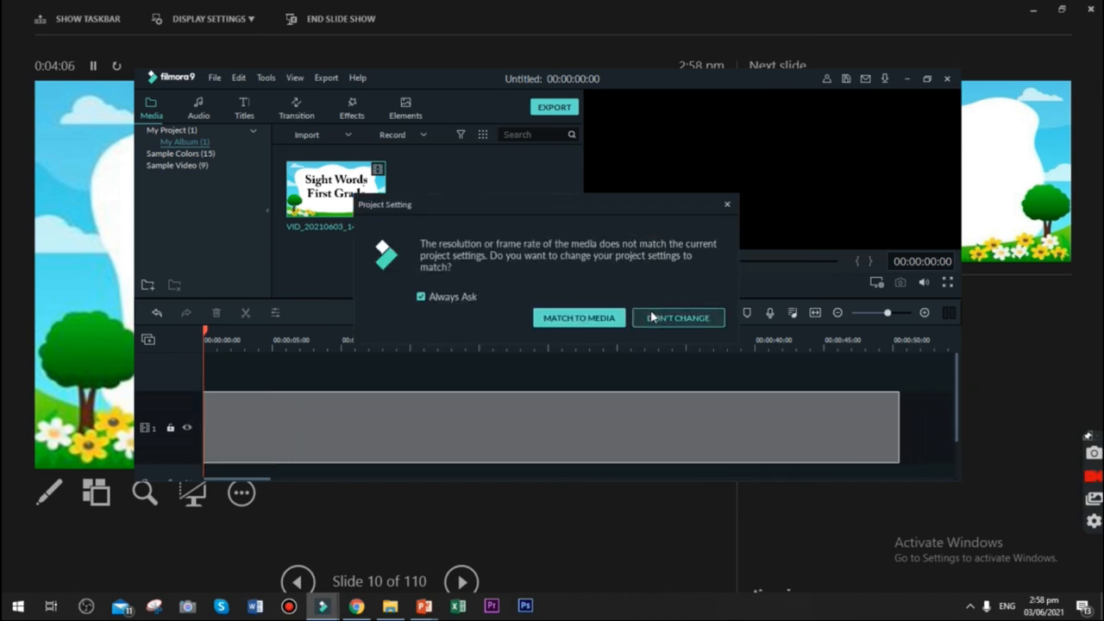
Keep the existing project settings with Don't Change and play the Sight Words clip in the preview
{"action": "left_click", "coordinate": [678, 317]}
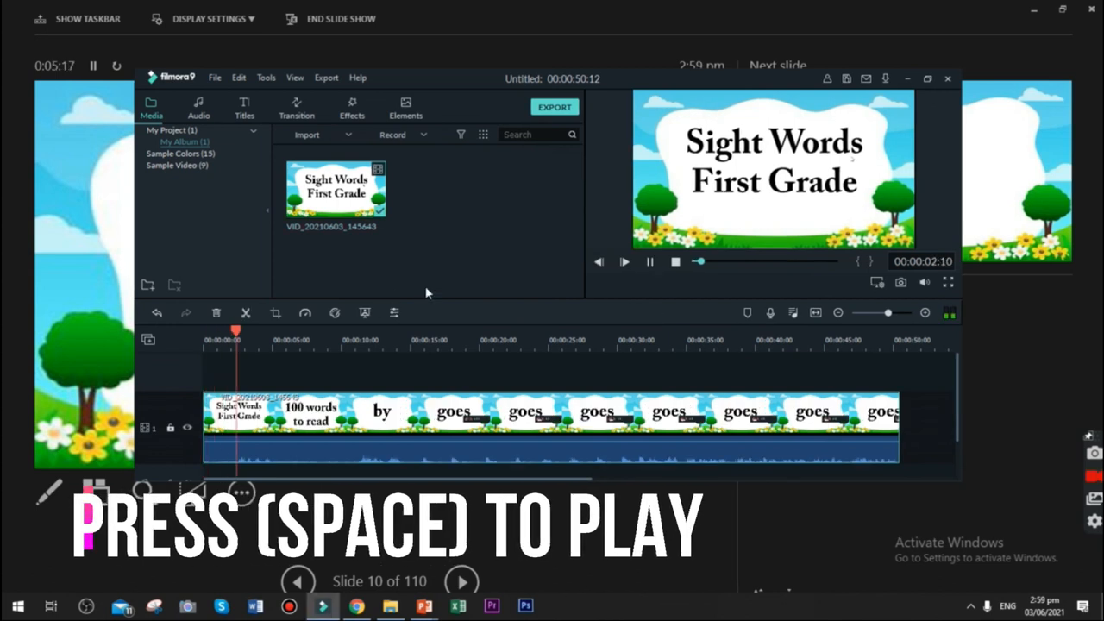
{"action": "key", "text": "space"}
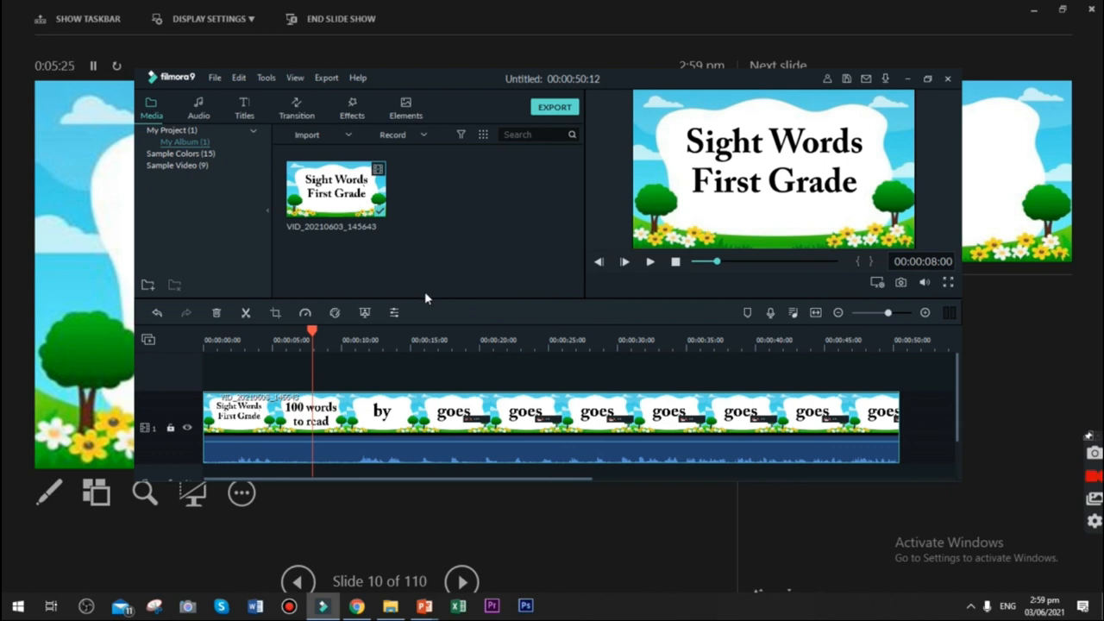
{"action": "mouse_move", "coordinate": [617, 379]}
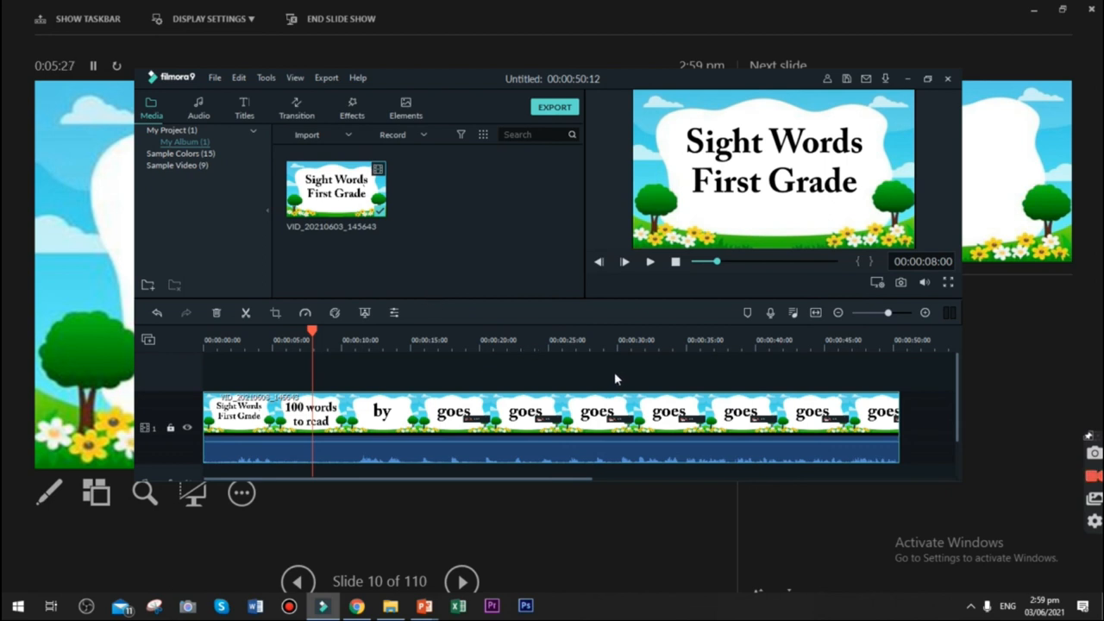
{"action": "mouse_move", "coordinate": [666, 300]}
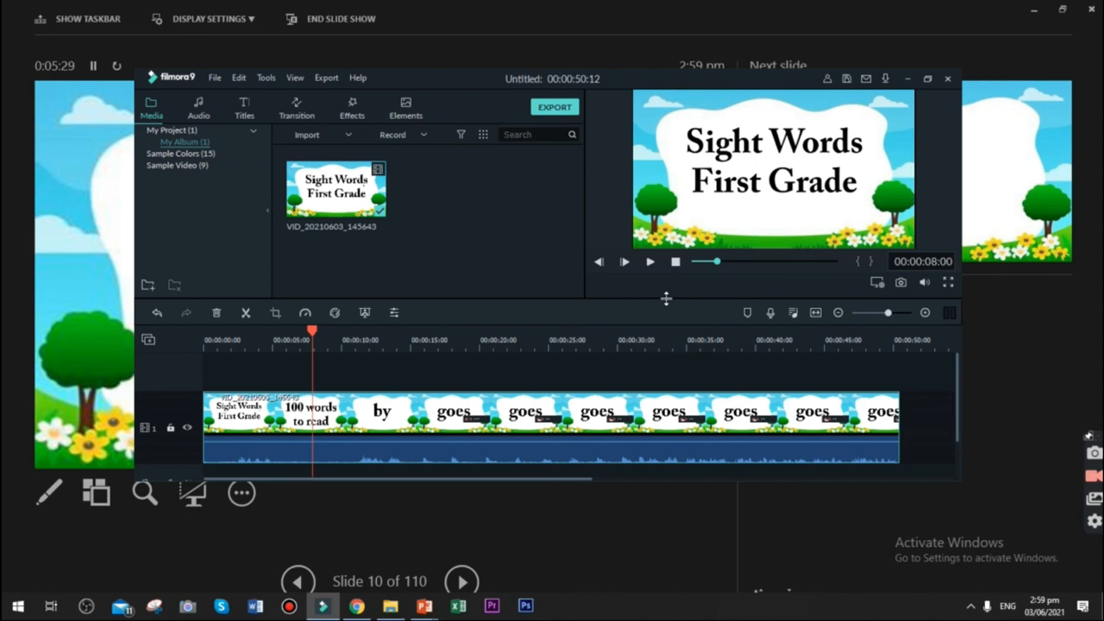